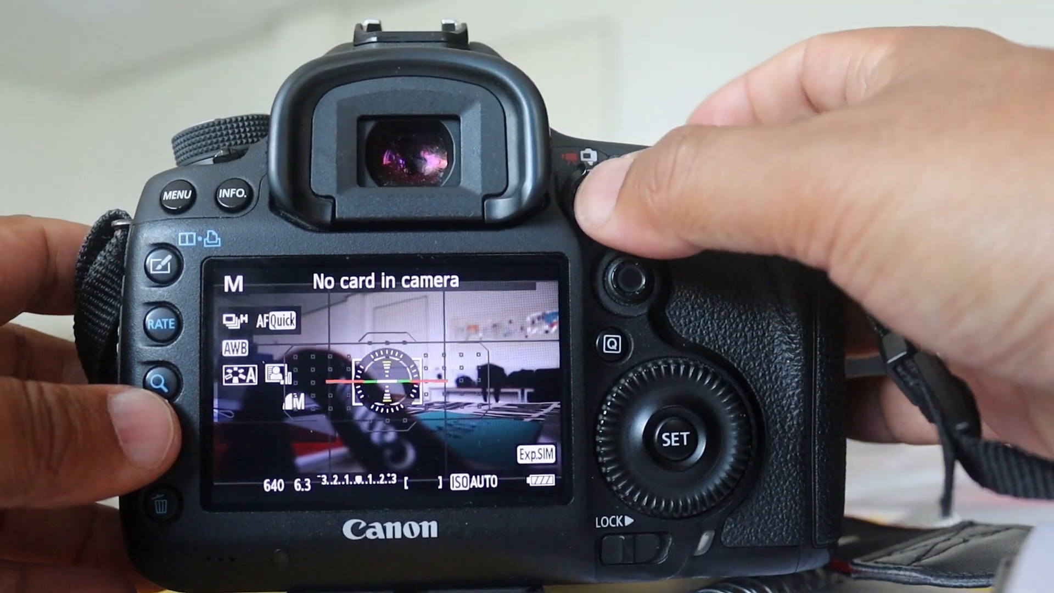
left_click(592, 196)
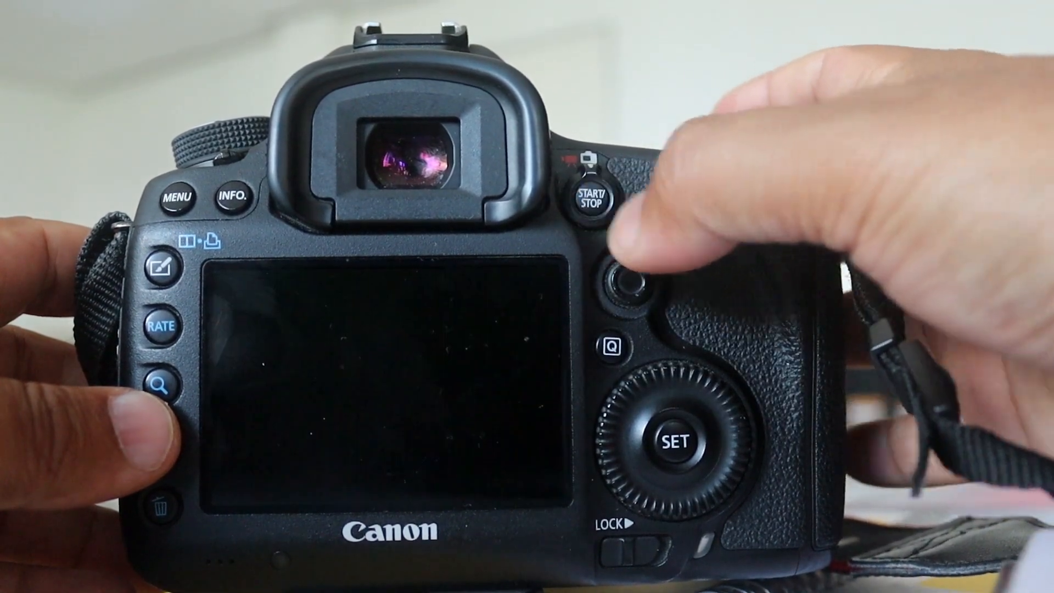